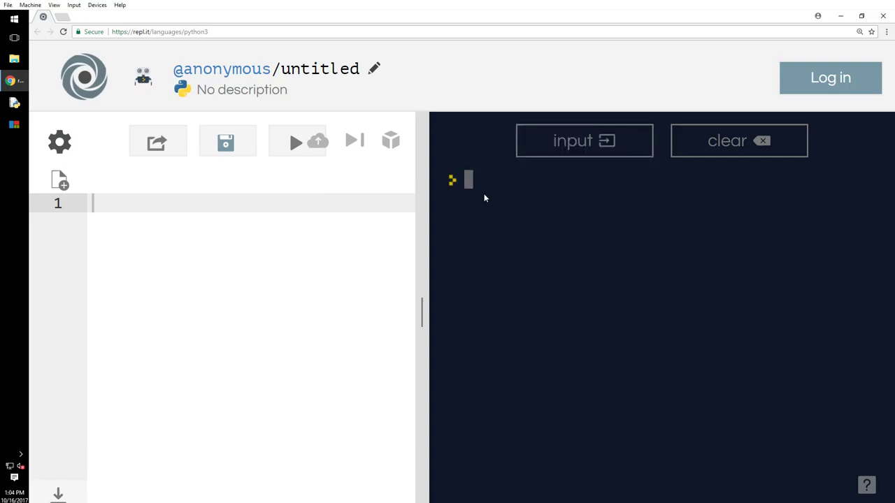
Step: In the console, enter a = 8 and a += 1, and confirm a evaluates to 9
{"action": "left_click", "coordinate": [296, 141]}
{"action": "type", "text": "a = 8"}
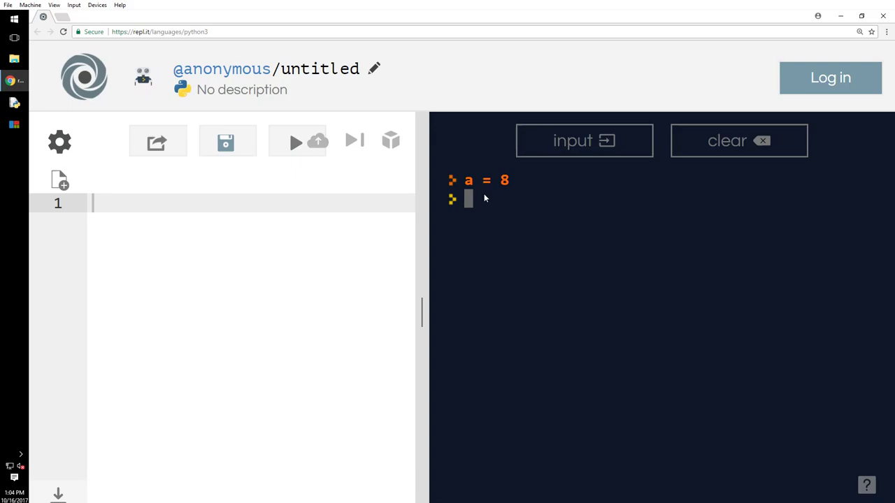
{"action": "type", "text": "a +"}
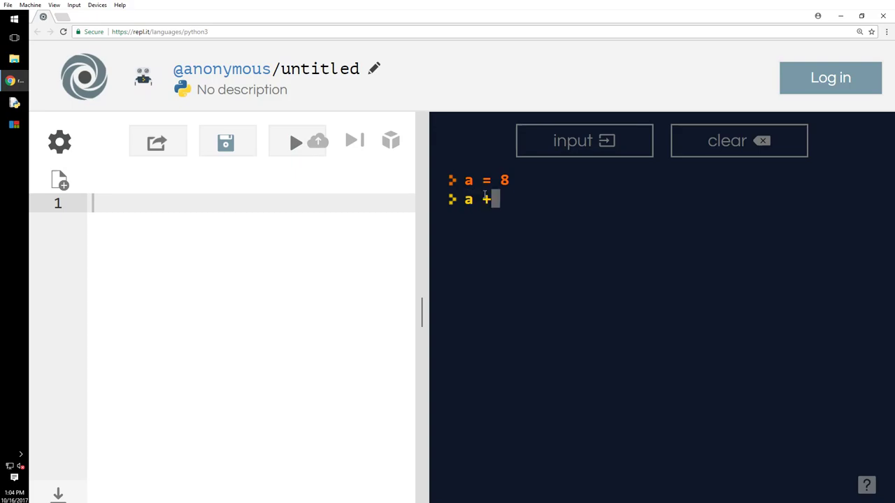
{"action": "type", "text": "= 1"}
{"action": "type", "text": "a"}
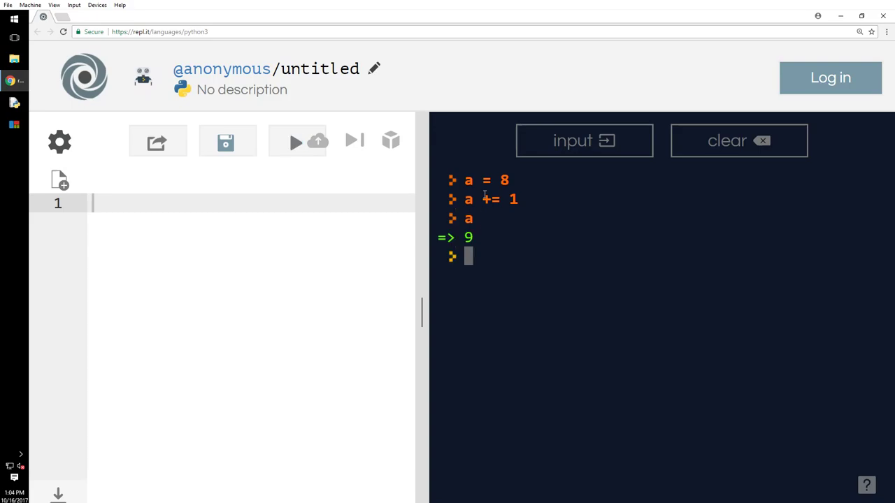
{"action": "left_click", "coordinate": [129, 203]}
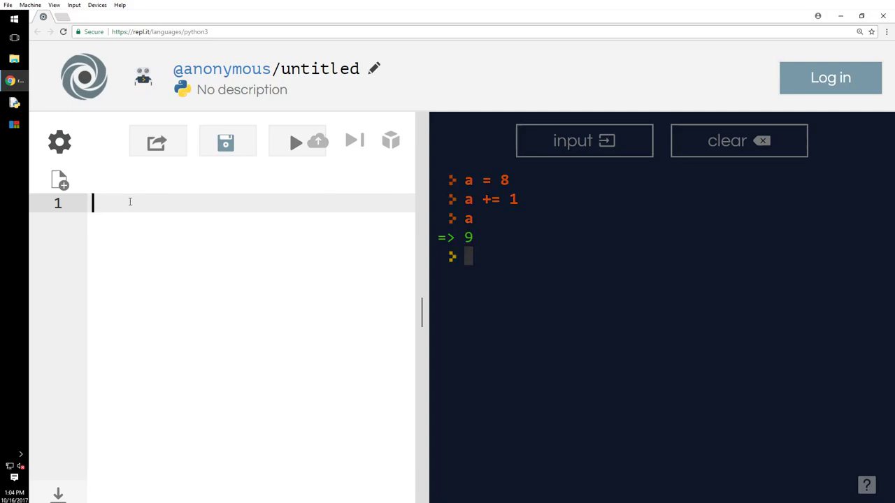
Step: Write a = 8 and a while loop header with the condition a < 15
{"action": "type", "text": "wh"}
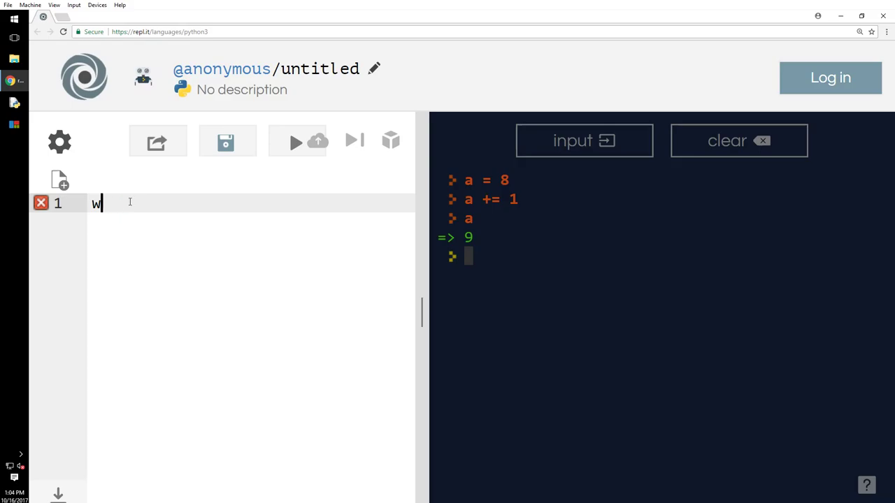
{"action": "type", "text": "a = 8"}
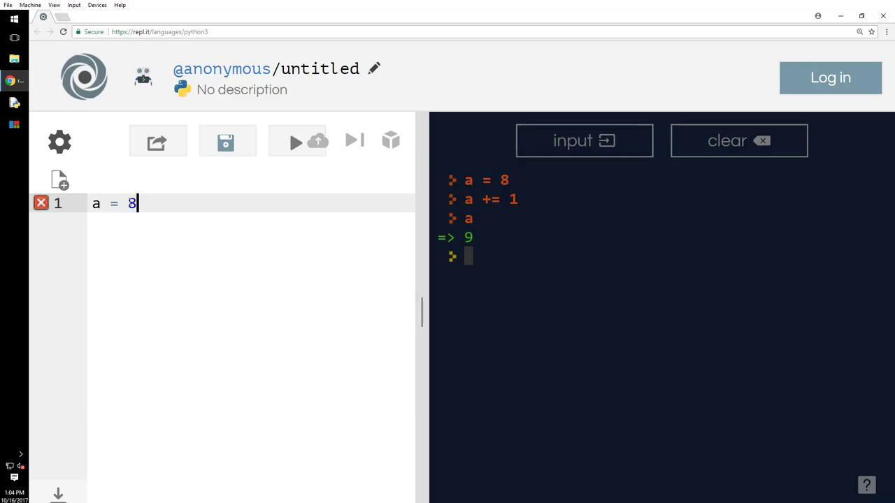
{"action": "type", "text": "while"}
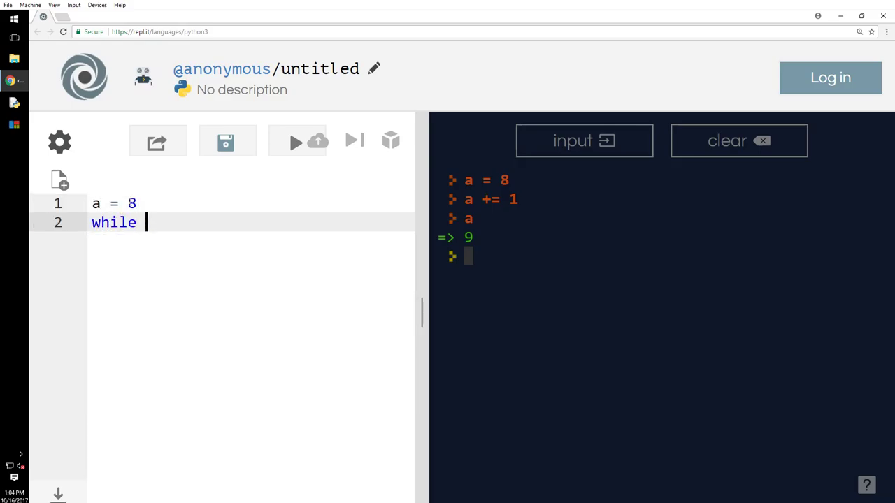
{"action": "type", "text": "(a)"}
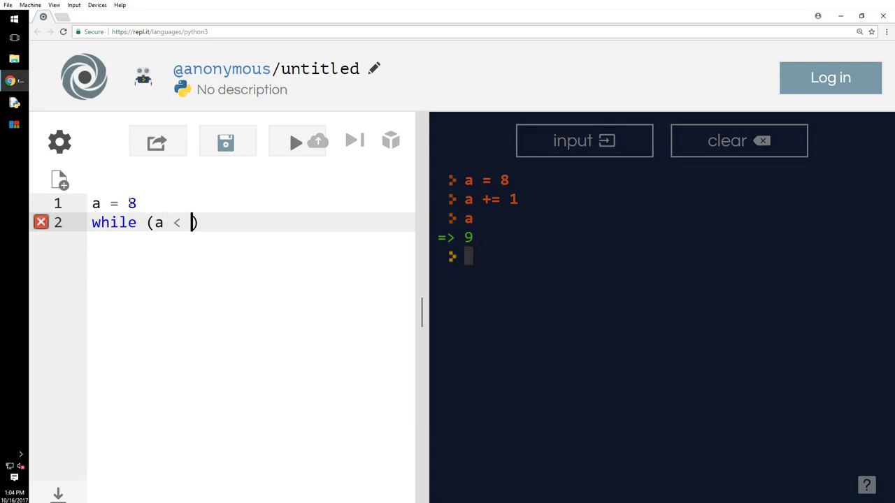
{"action": "type", "text": "99"}
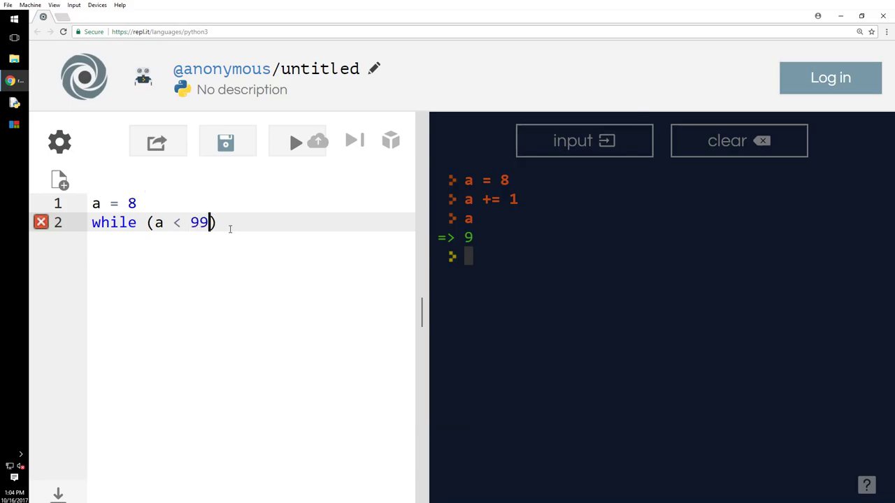
{"action": "key", "text": "BackSpace"}
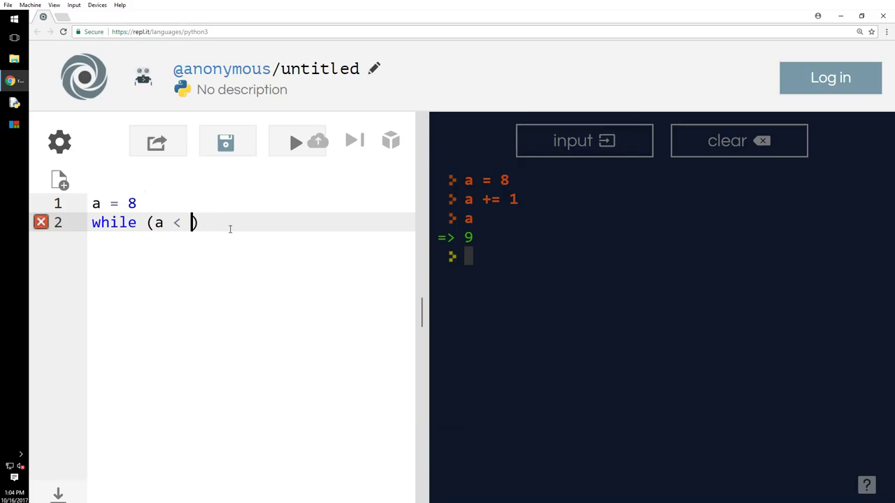
{"action": "type", "text": "15"}
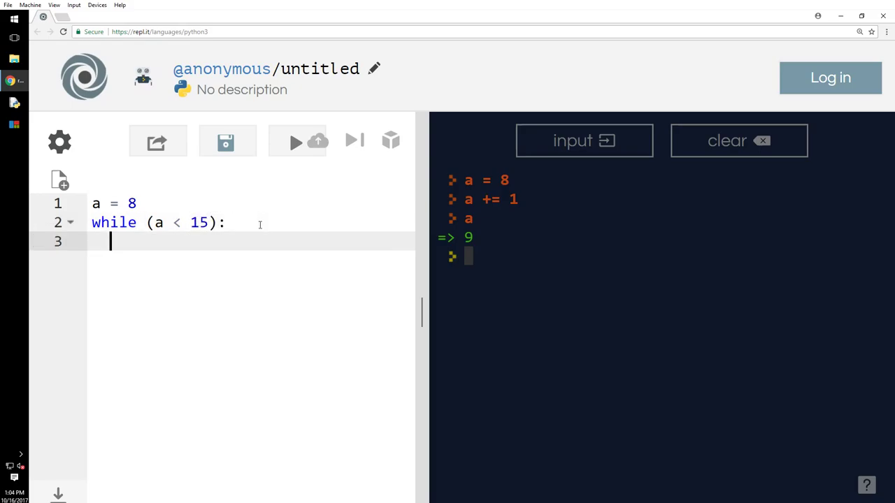
Step: Fill the loop body with a += 1 and print a
{"action": "type", "text": "a"}
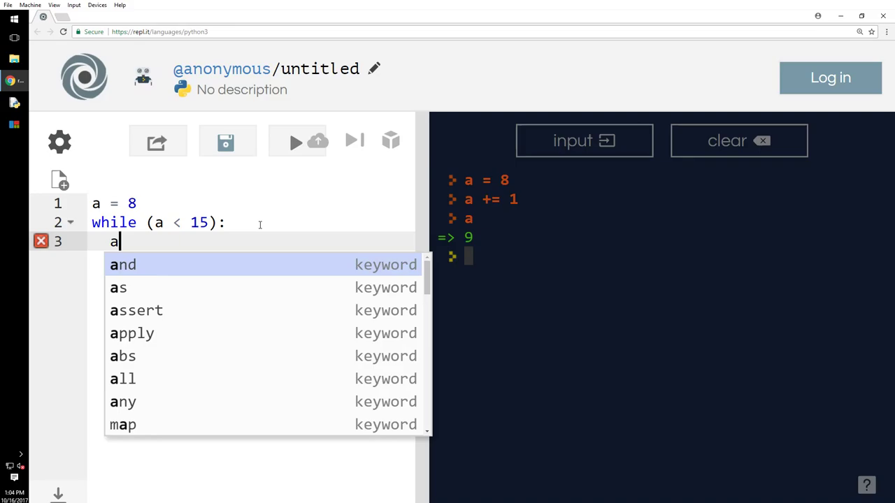
{"action": "key", "text": "Escape"}
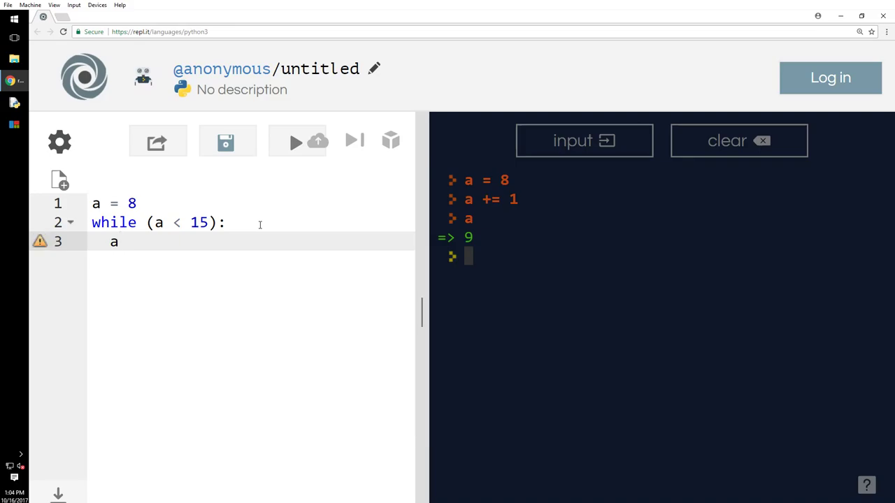
{"action": "type", "text": "+=1"}
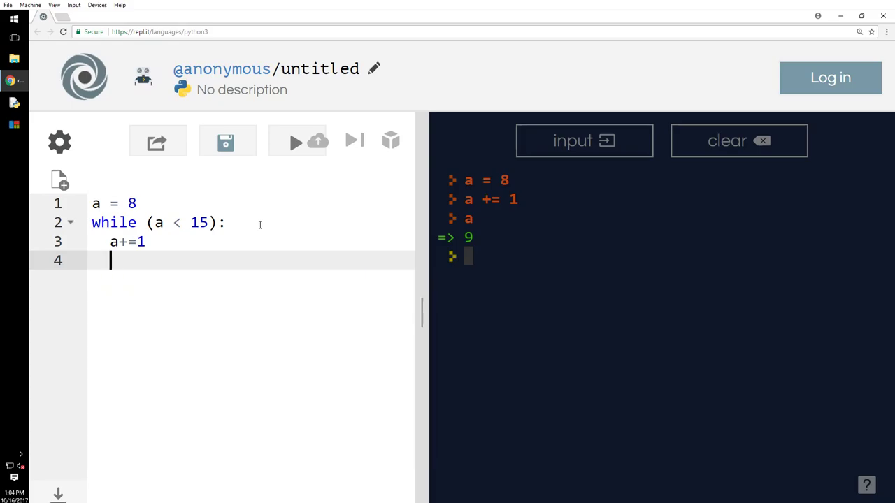
{"action": "type", "text": "print a"}
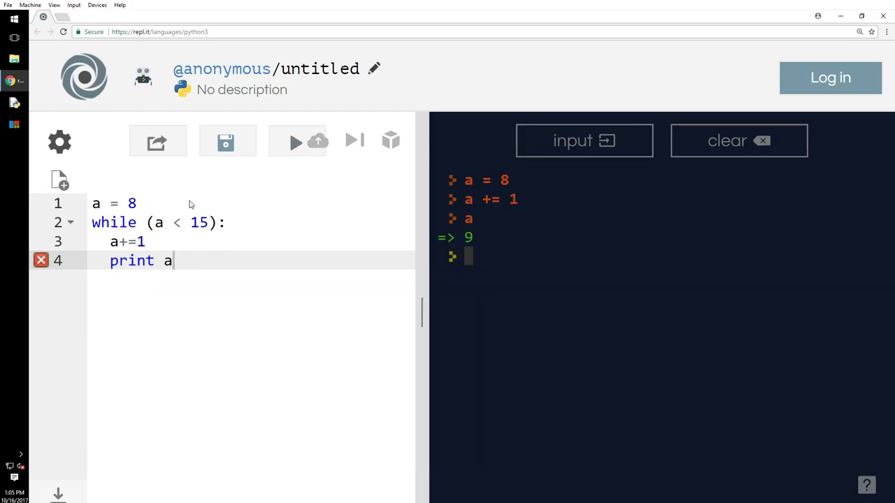
{"action": "mouse_move", "coordinate": [157, 142]}
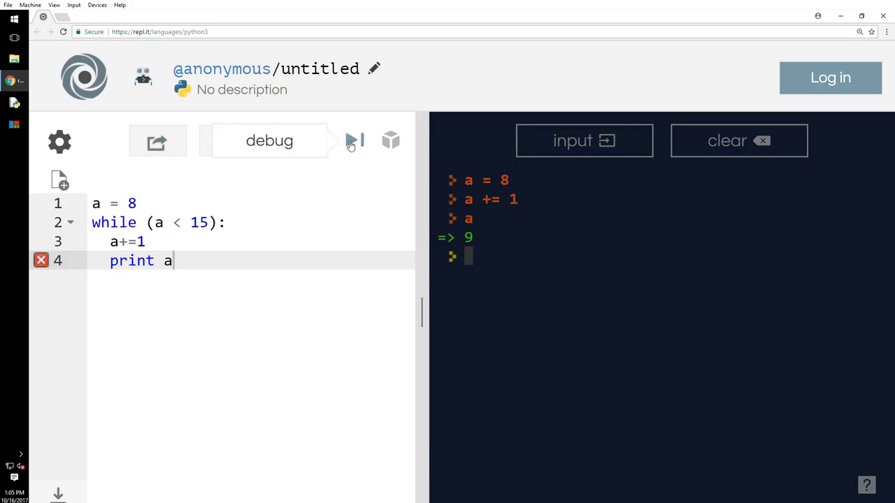
Step: Add parentheses to the print call and rerun the loop to print 9 through 15
{"action": "left_click", "coordinate": [354, 140]}
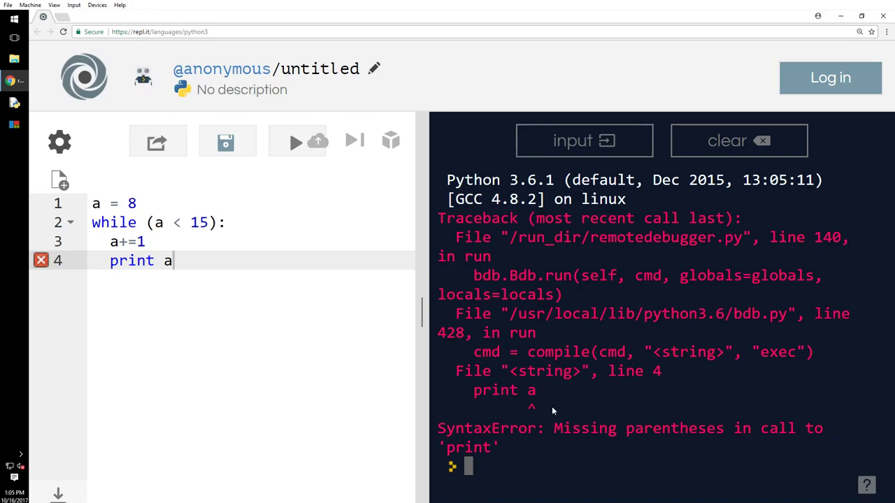
{"action": "type", "text": "(a"}
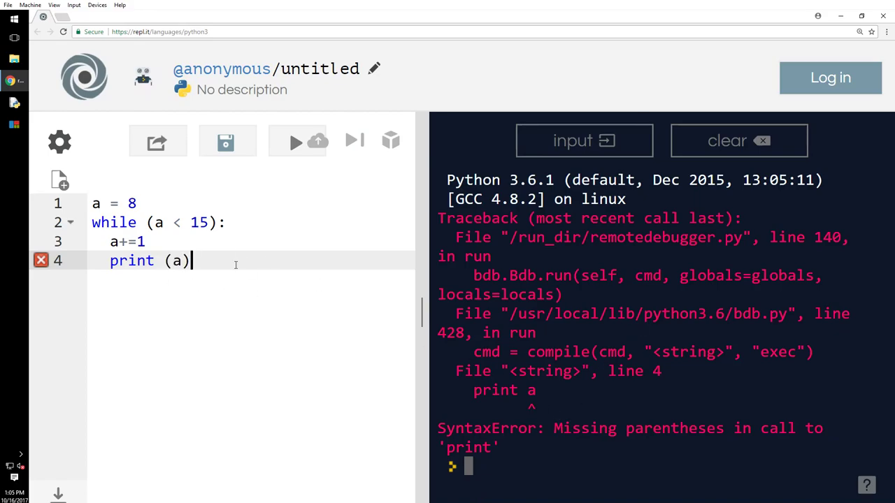
{"action": "mouse_move", "coordinate": [296, 142]}
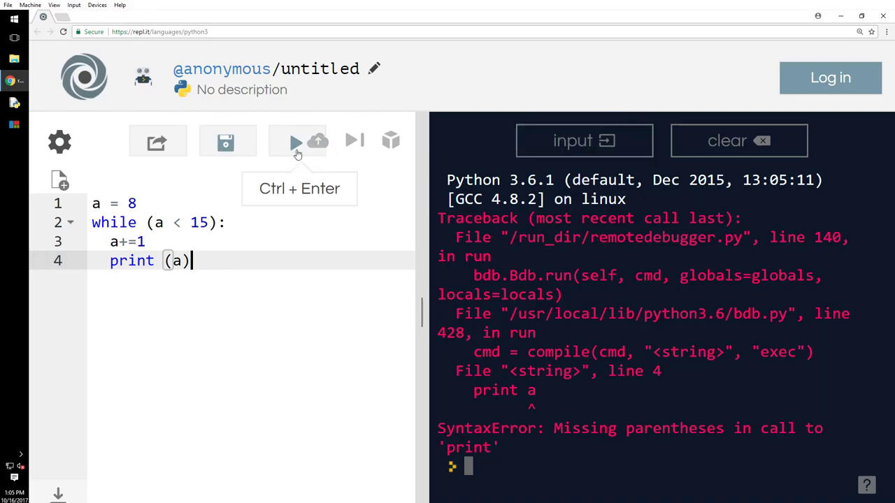
{"action": "left_click", "coordinate": [295, 141]}
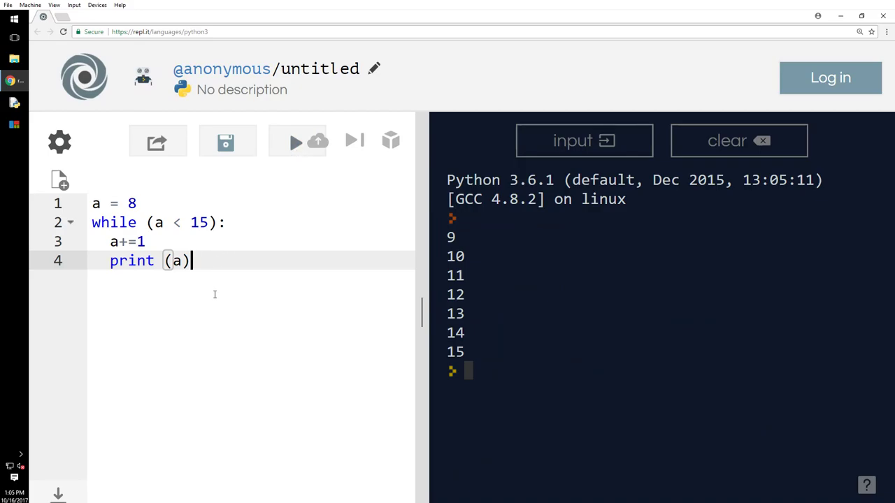
{"action": "mouse_move", "coordinate": [337, 156]}
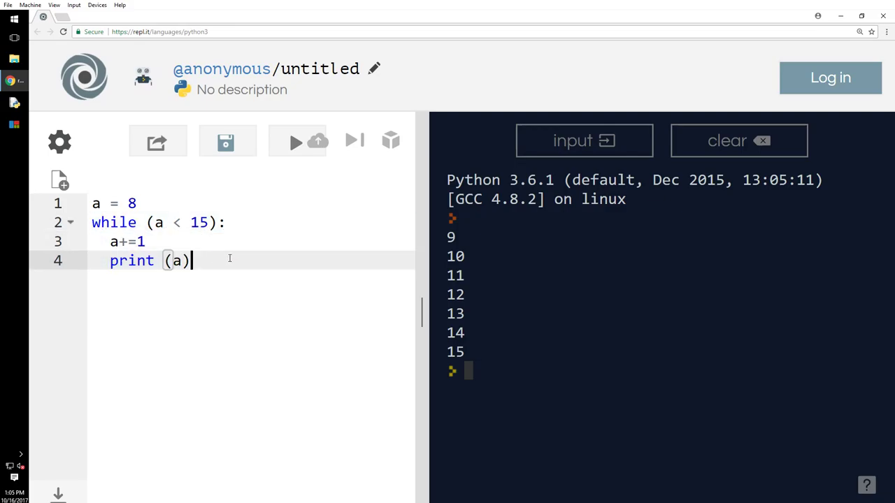
{"action": "mouse_move", "coordinate": [491, 384]}
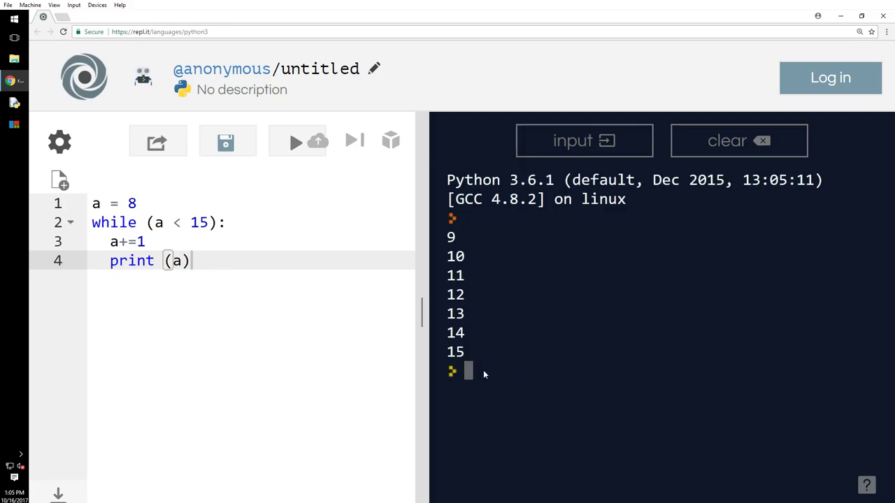
Step: Reset a to 8 in the console and test += 1, -= 1 and *= 2 (9, 8, 16)
{"action": "type", "text": "a = 8"}
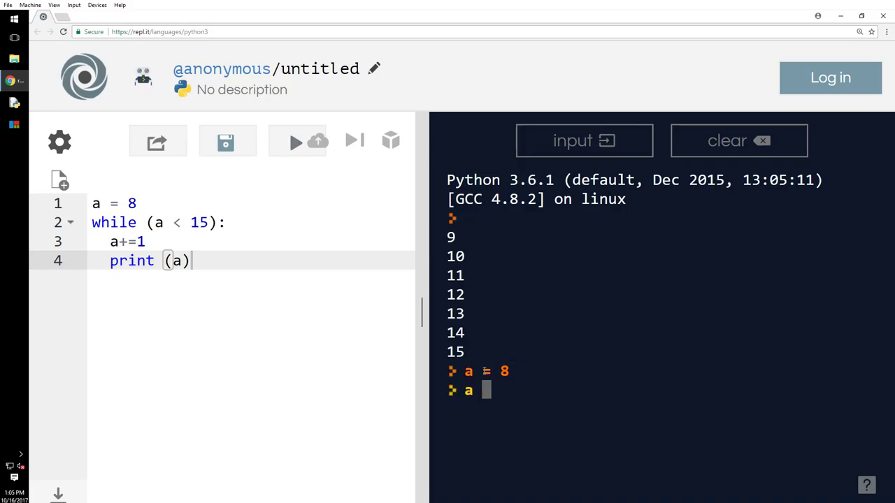
{"action": "type", "text": "+="}
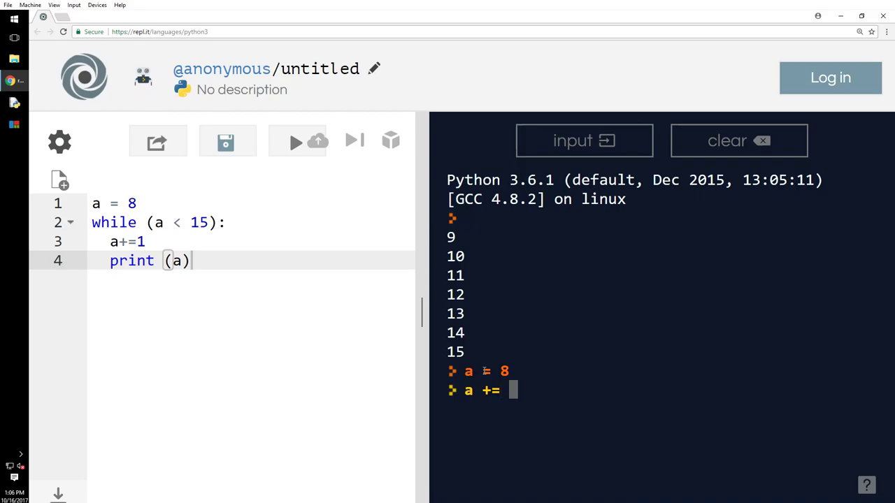
{"action": "type", "text": "1"}
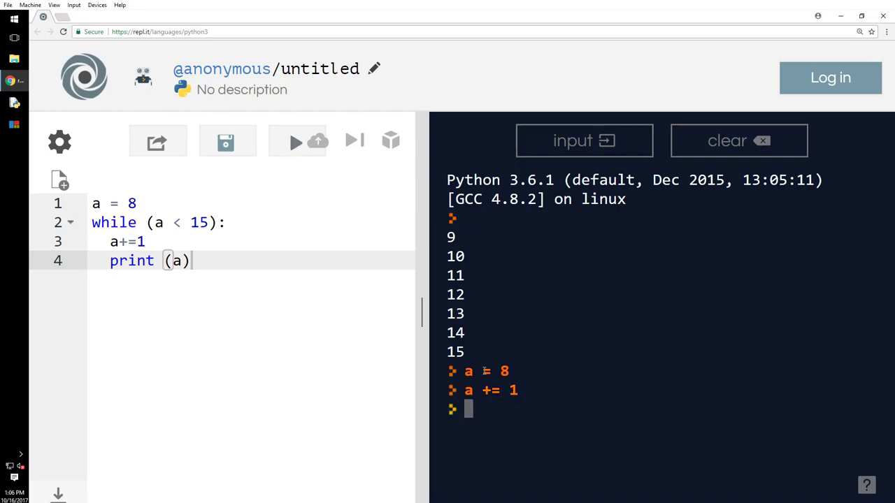
{"action": "type", "text": "a"}
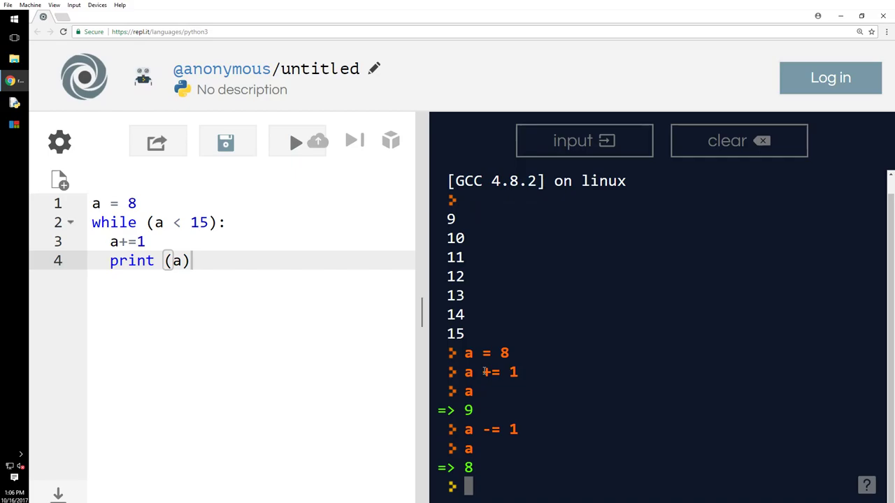
{"action": "type", "text": "a *= 2"}
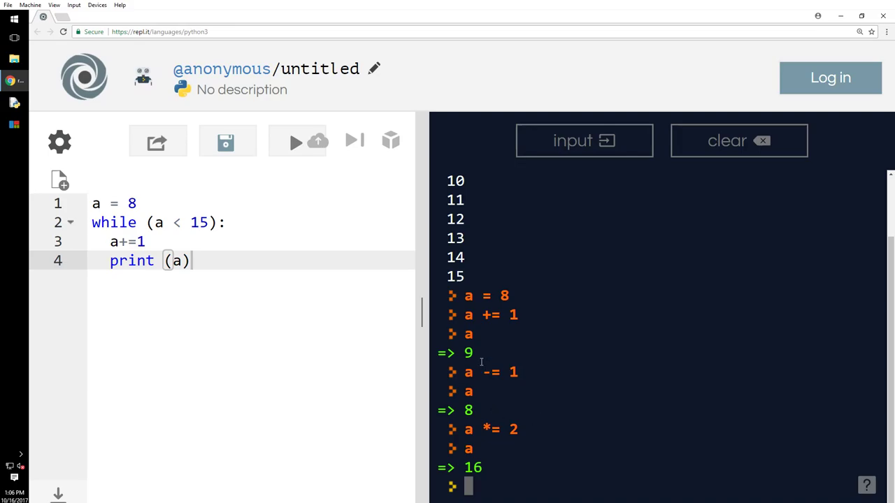
{"action": "mouse_move", "coordinate": [499, 484]}
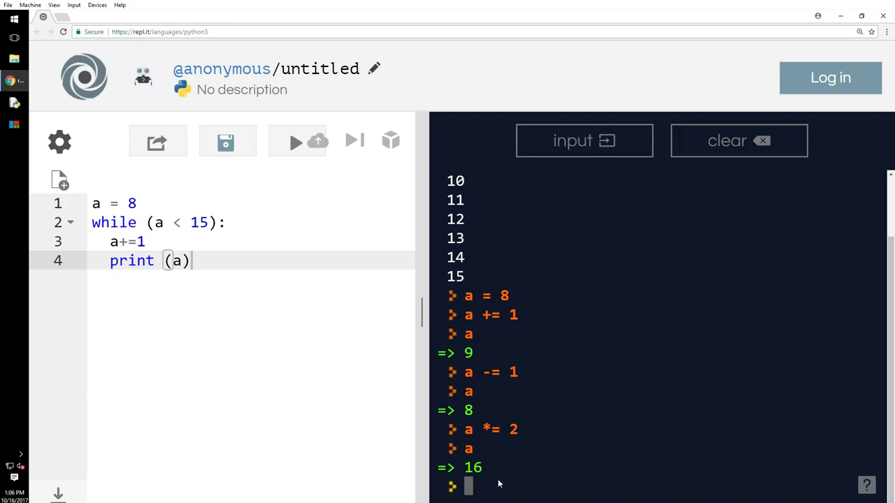
{"action": "mouse_move", "coordinate": [549, 458]}
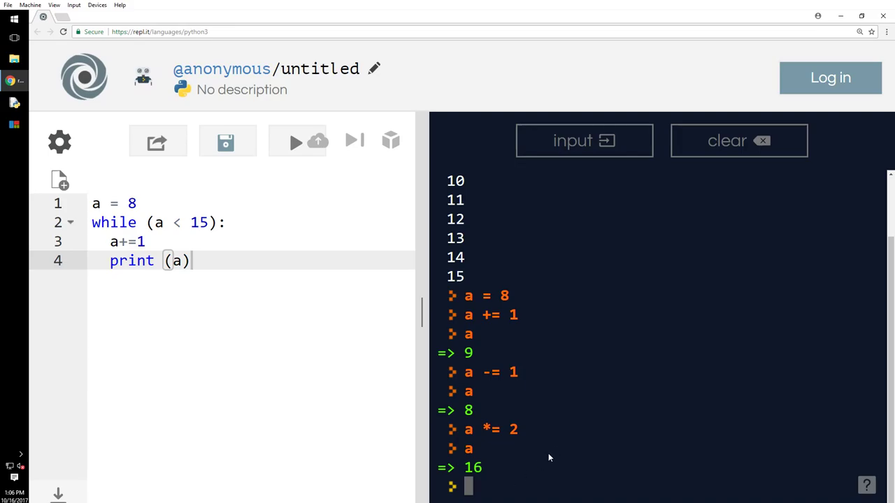
{"action": "mouse_move", "coordinate": [482, 489]}
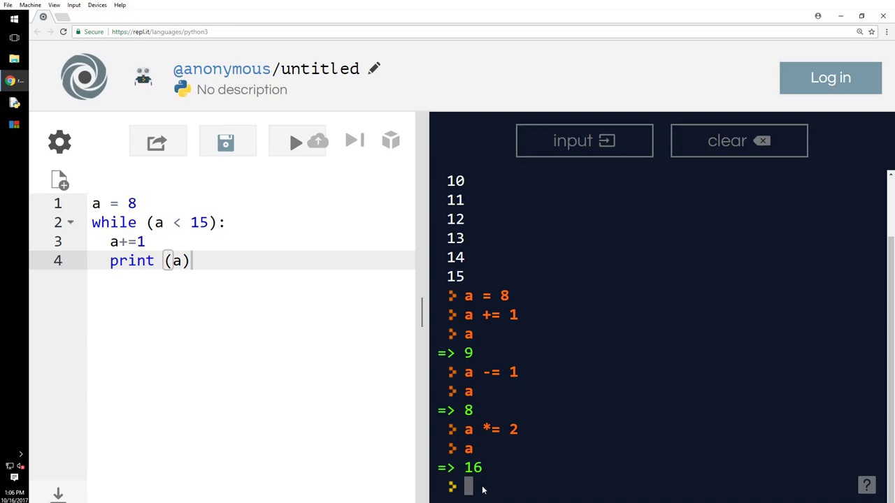
Step: Test a /= 2, %= 2 and **= 2 (8.0, 0.0, 64), then minimize the browser
{"action": "type", "text": "a"}
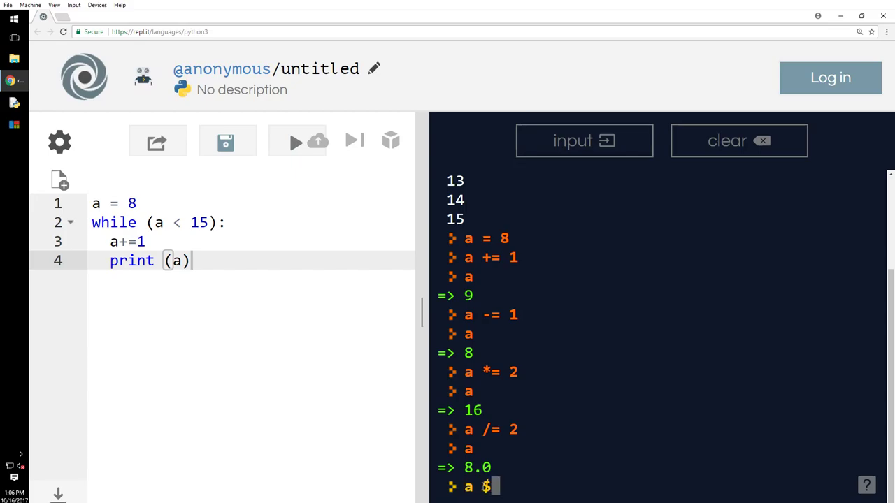
{"action": "type", "text": "%= 2"}
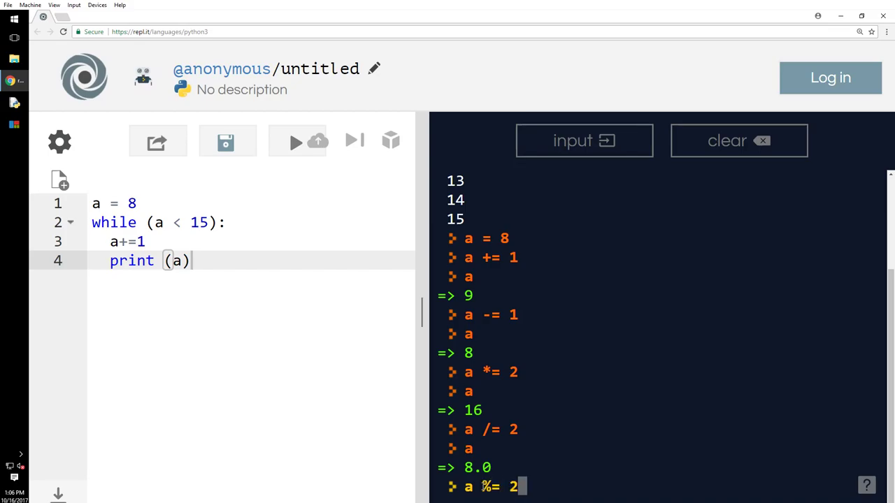
{"action": "left_click", "coordinate": [296, 141]}
{"action": "type", "text": "a **= 2"}
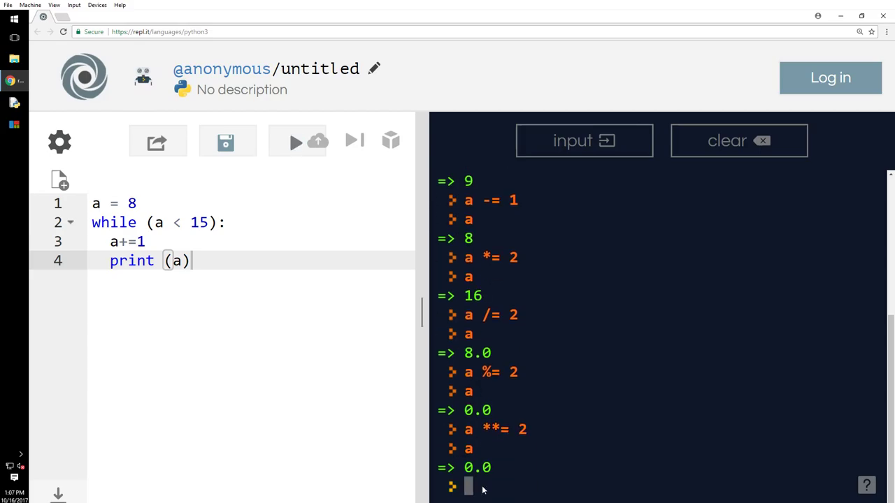
{"action": "type", "text": "a = 8"}
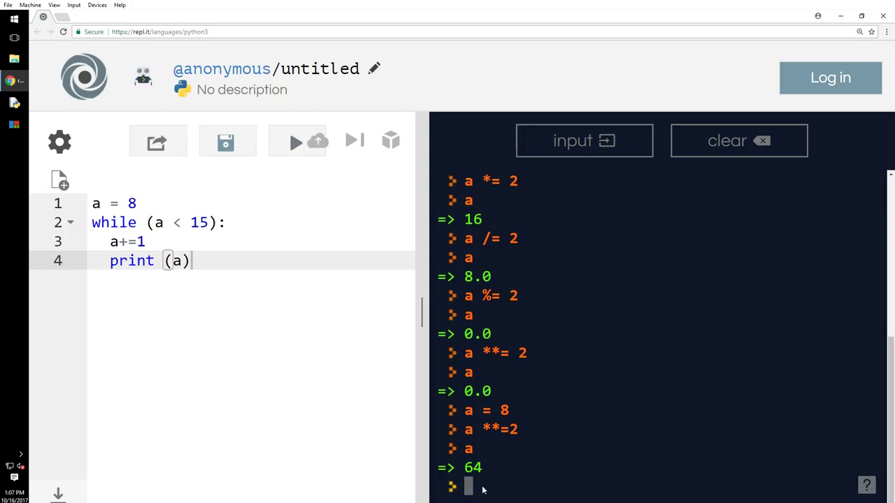
{"action": "mouse_move", "coordinate": [410, 248]}
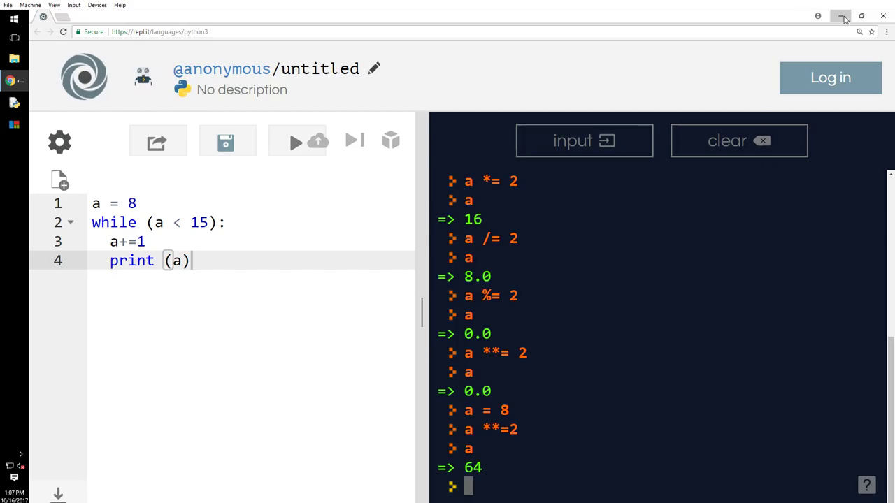
{"action": "left_click", "coordinate": [841, 16]}
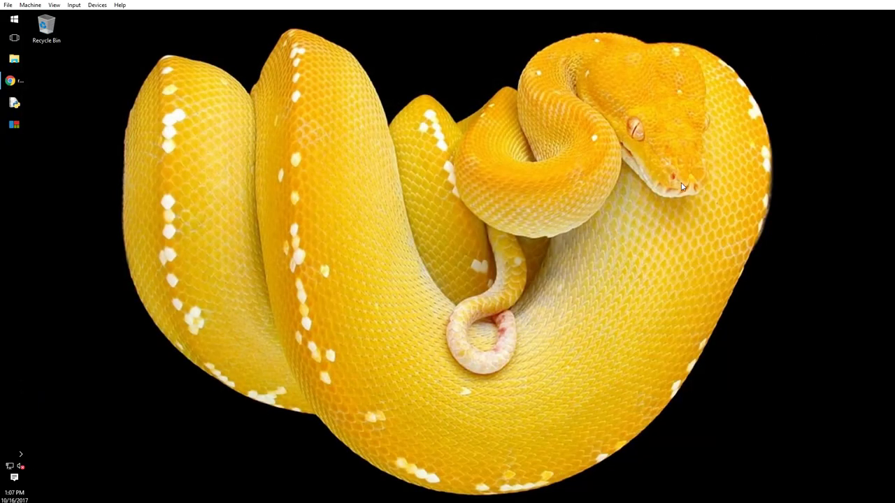